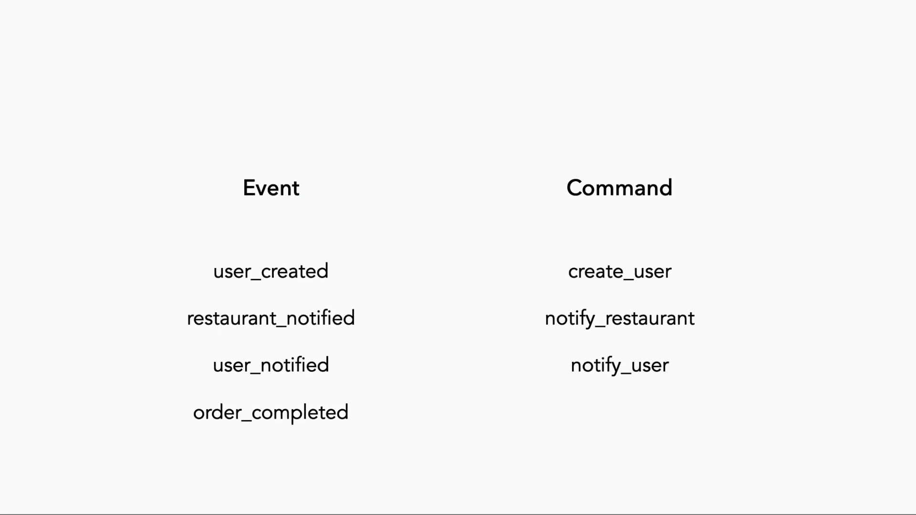
{"action": "type", "text": "order_timed_out"}
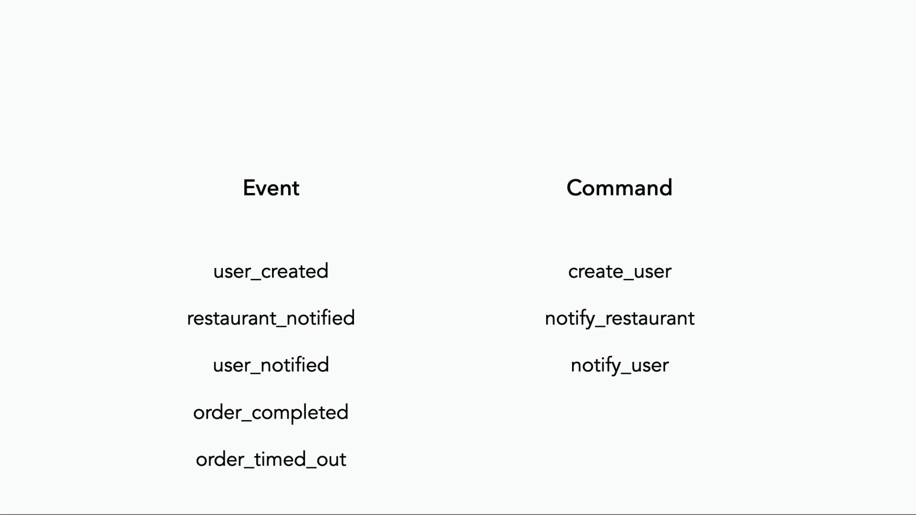